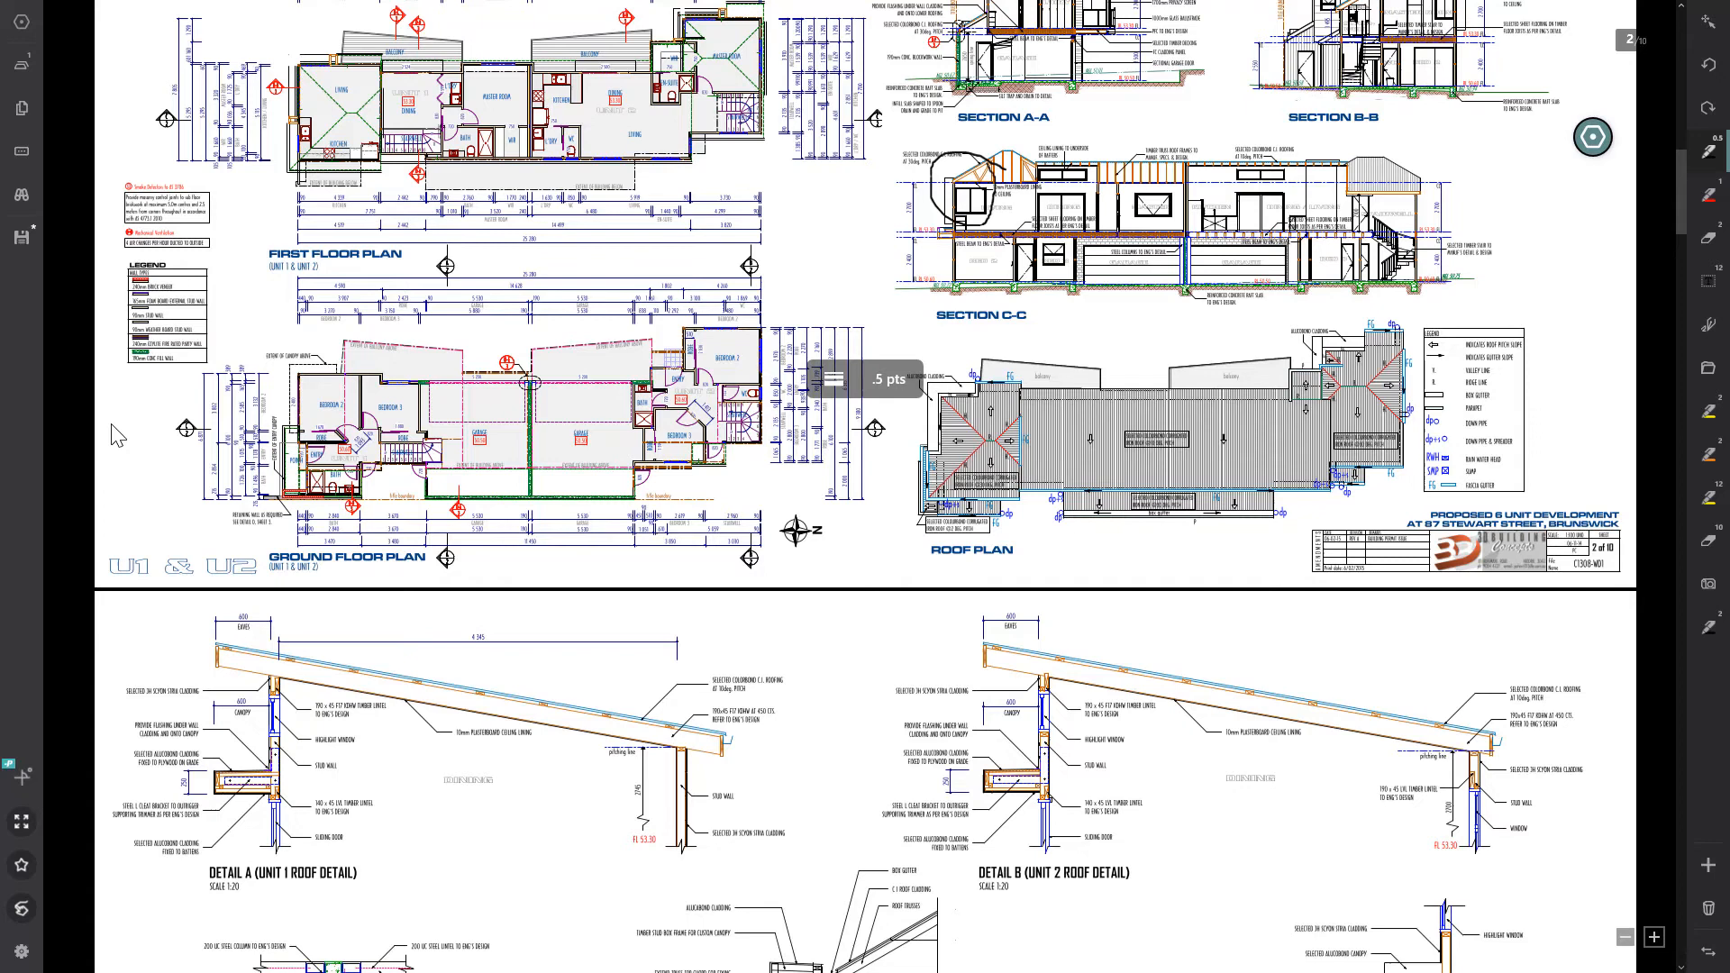
mouse_move(245, 807)
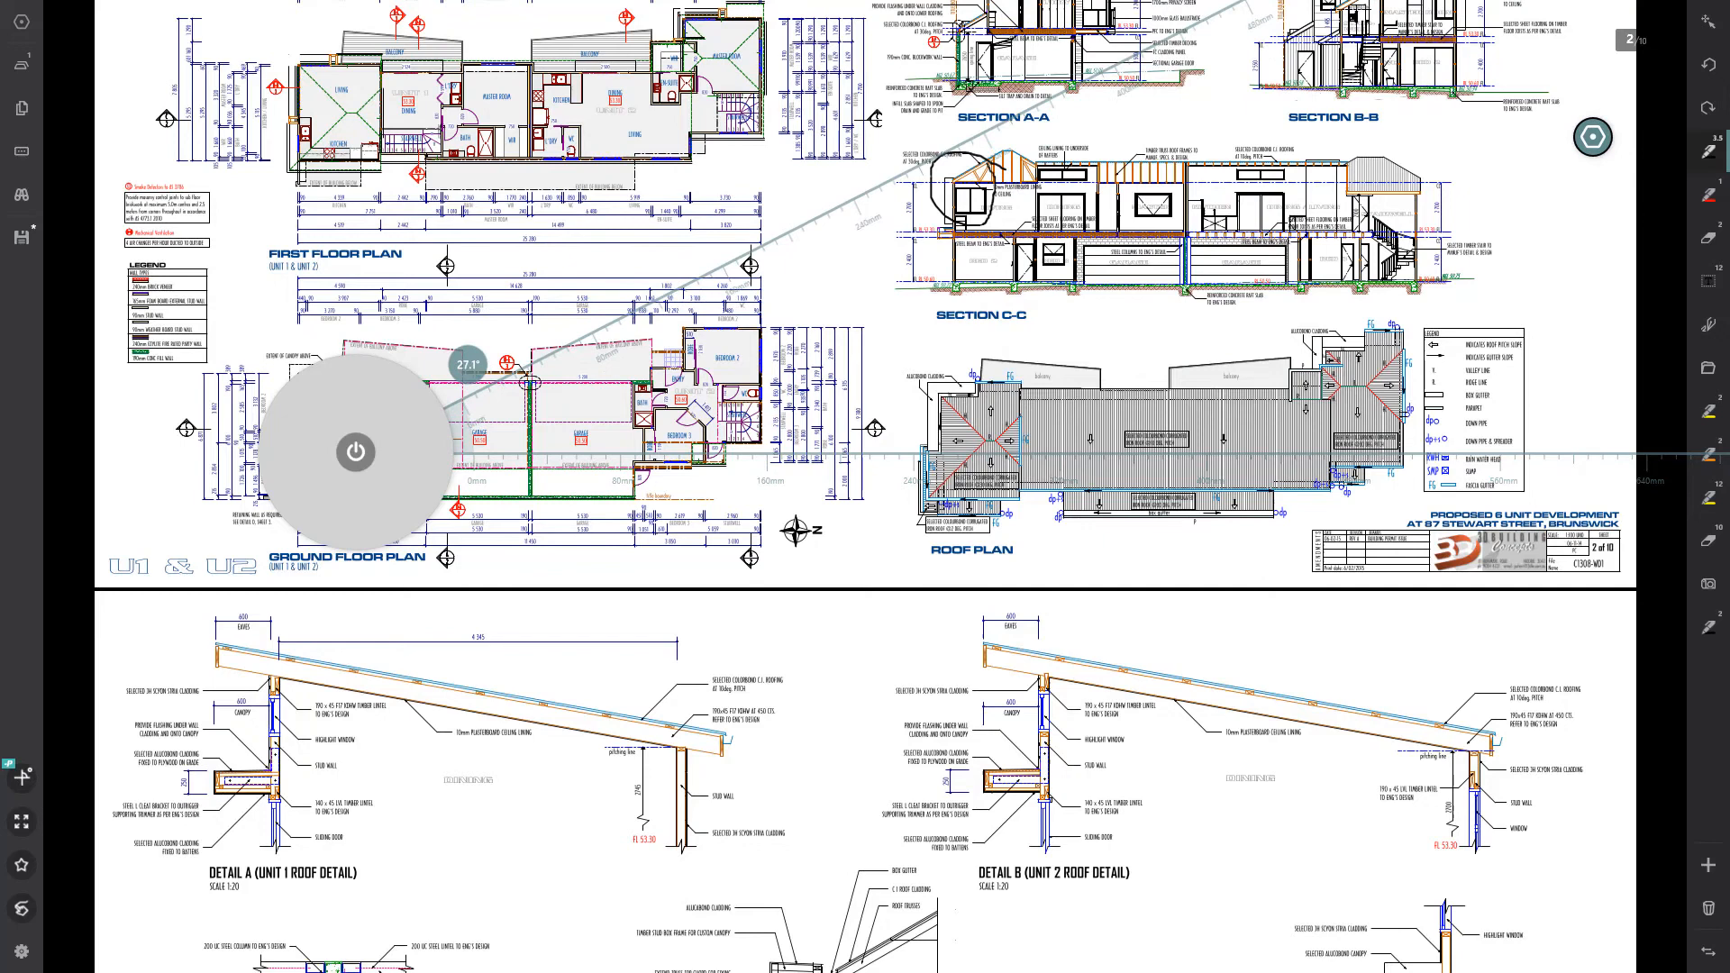
Rotate the on-screen ruler with the protractor dial until it reads exactly 45°
drag(463, 364, 474, 358)
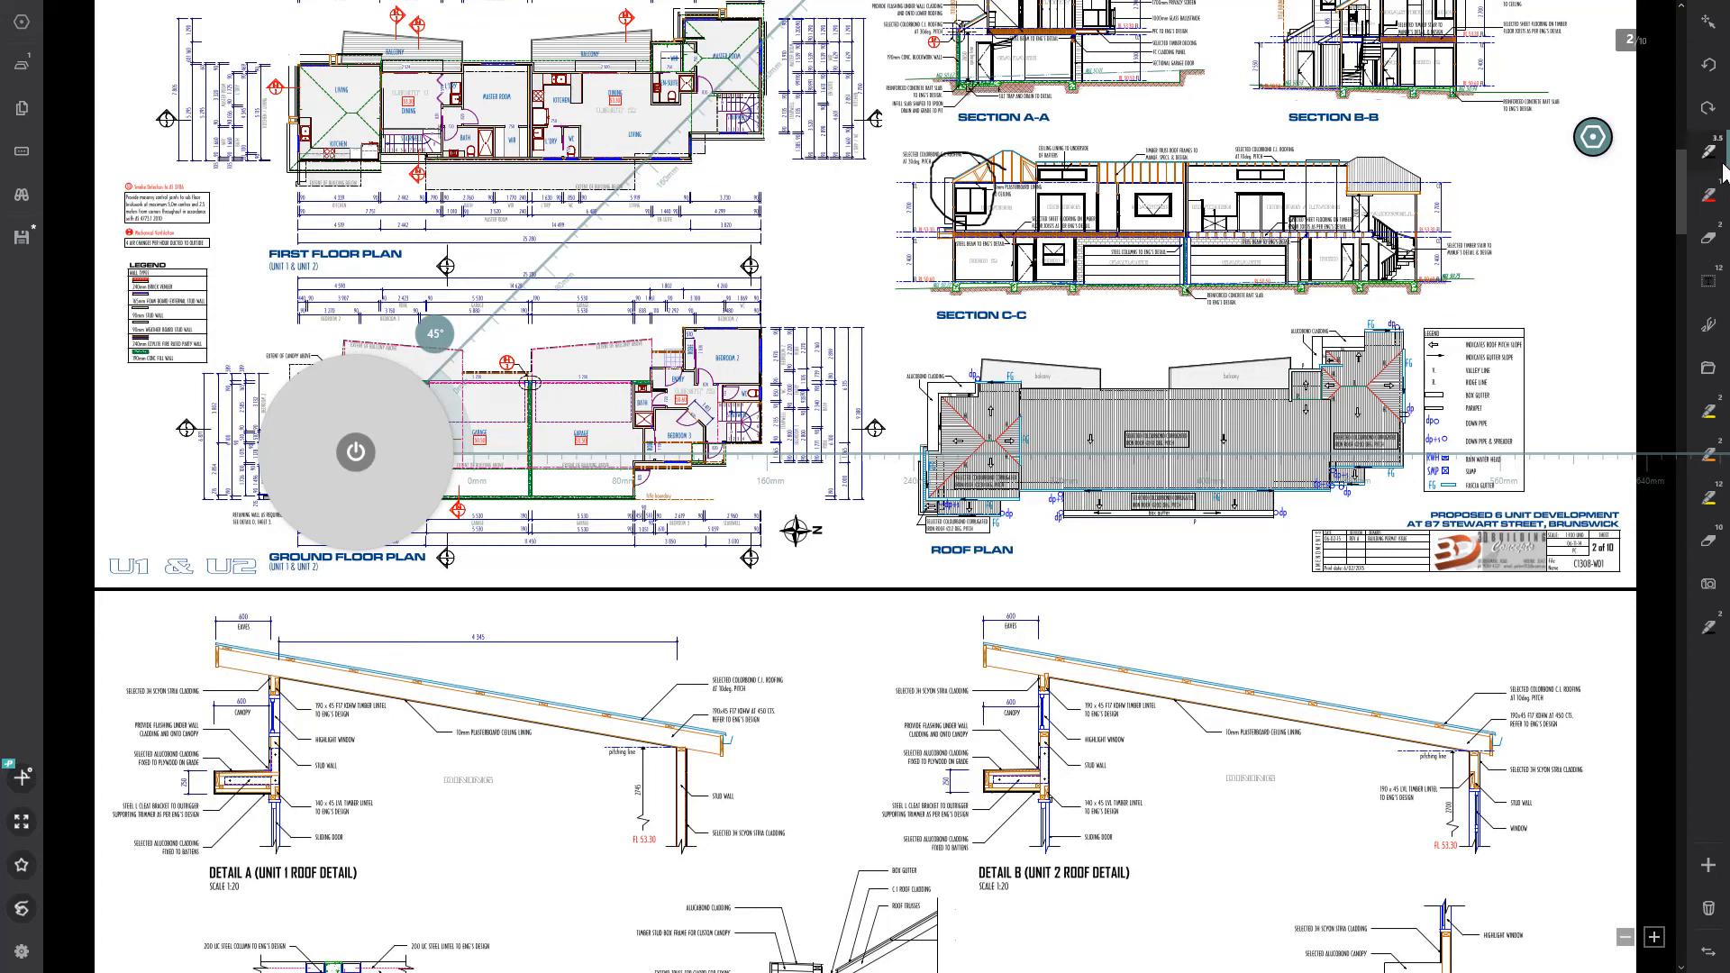
mouse_move(451, 351)
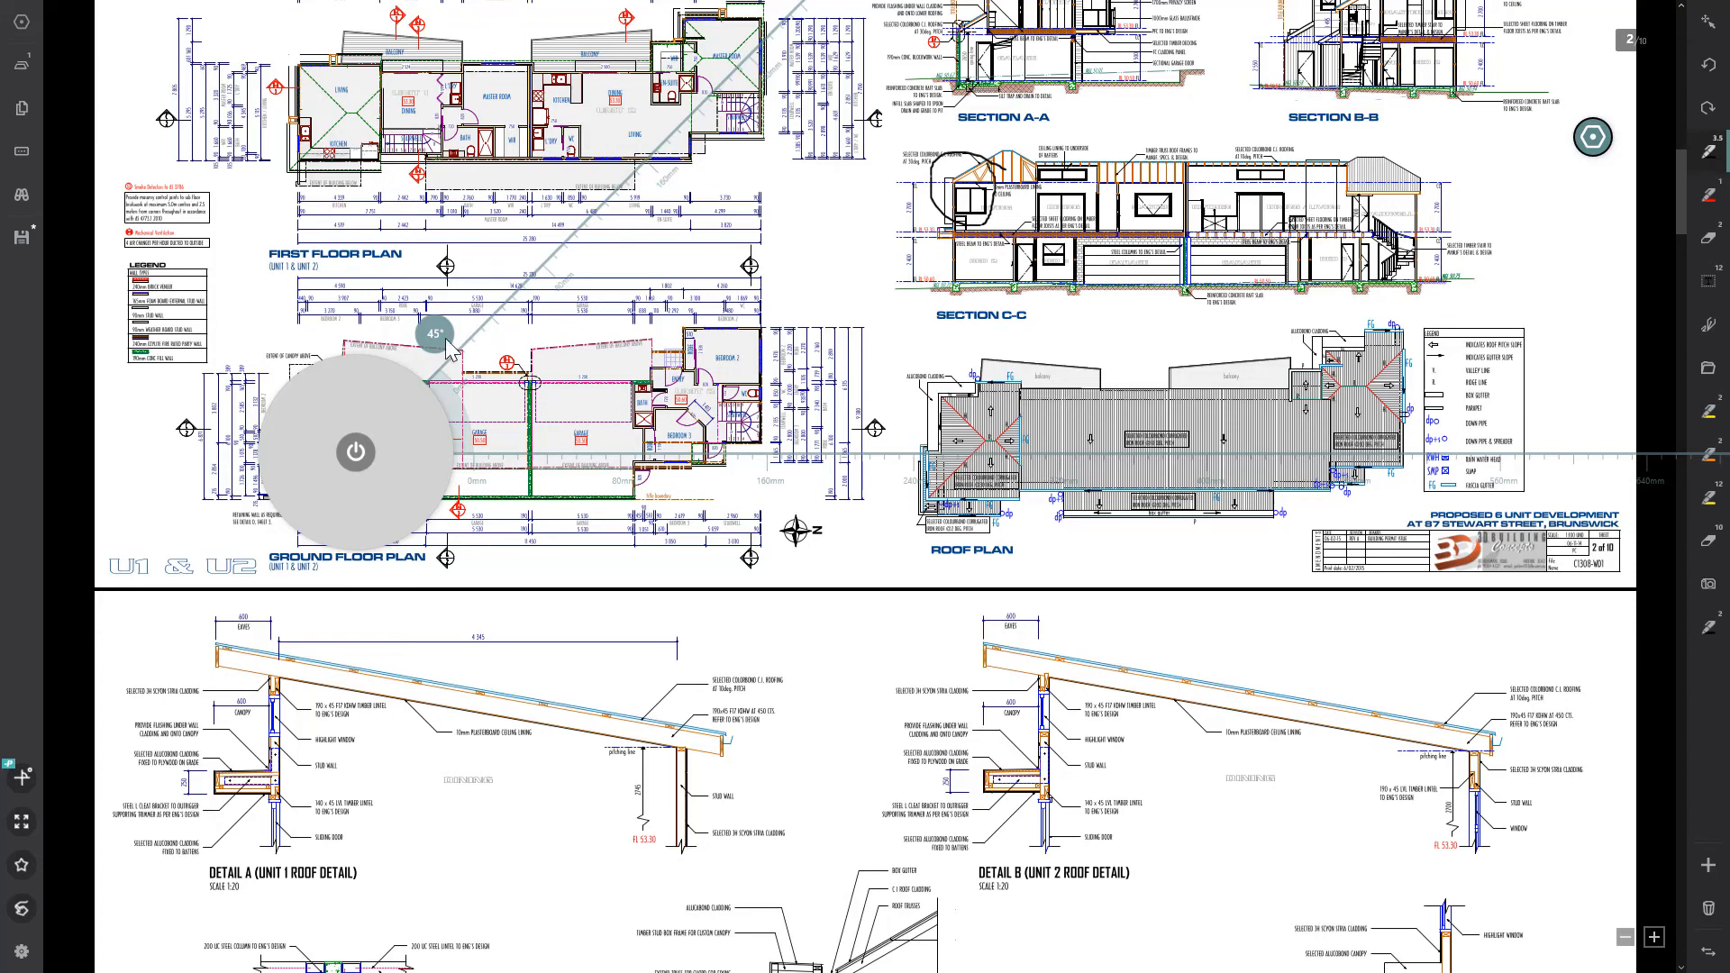
mouse_move(527, 320)
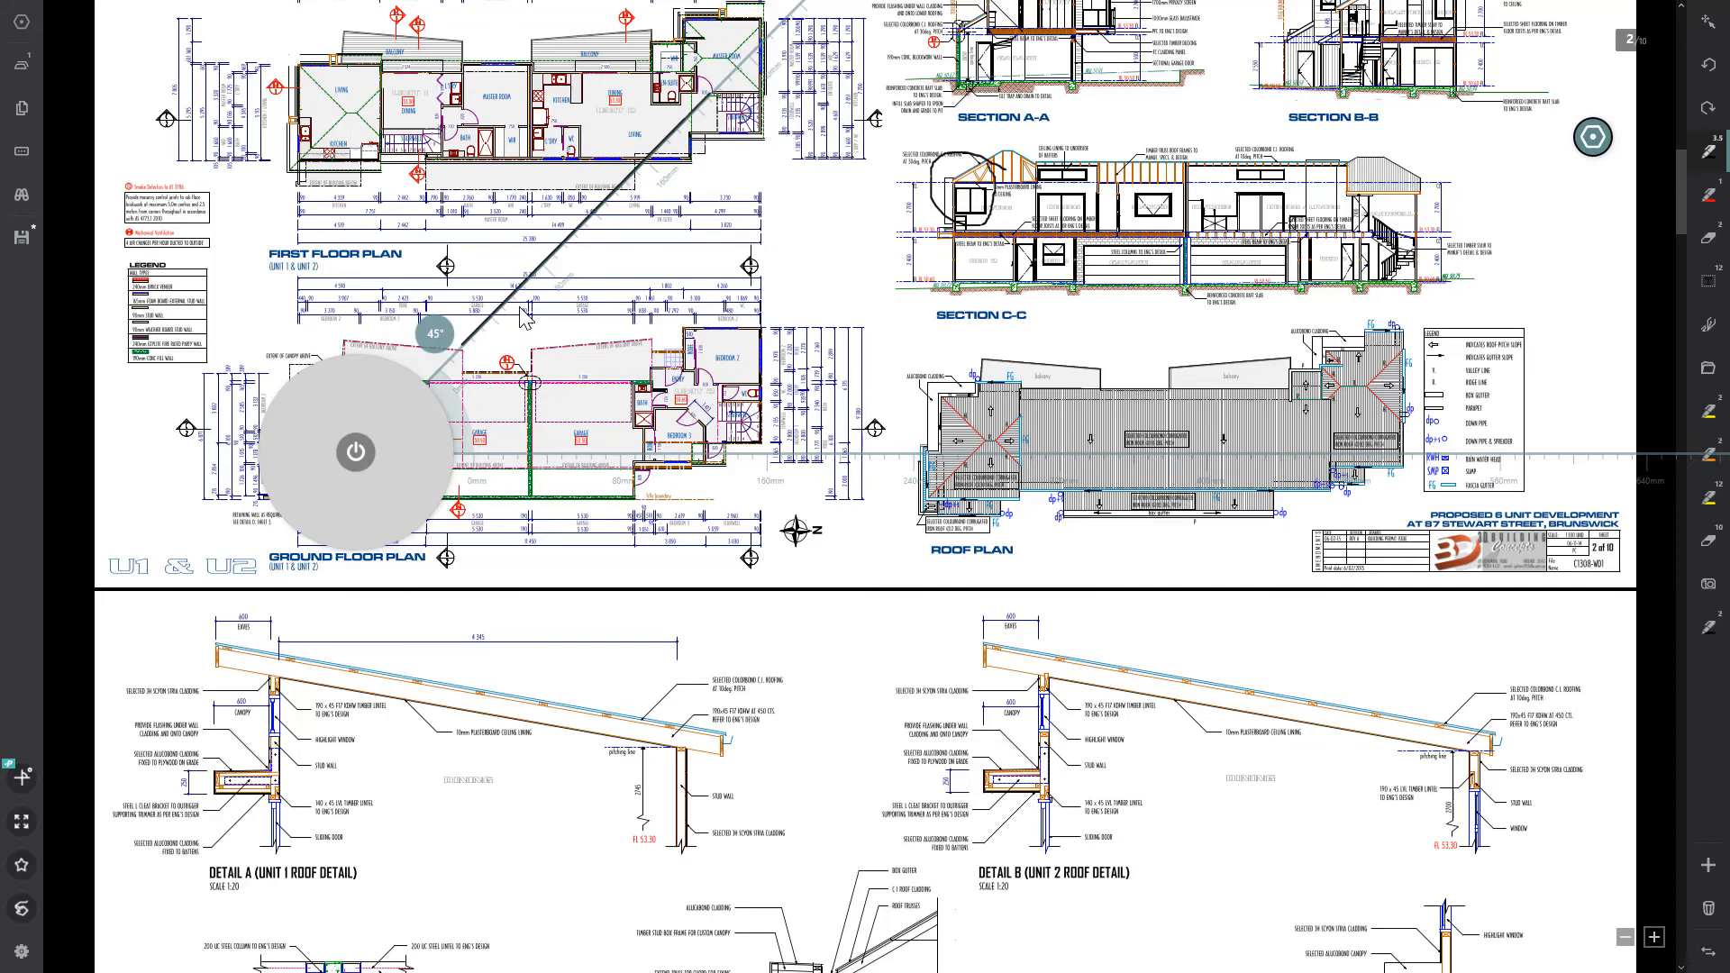
mouse_move(729, 472)
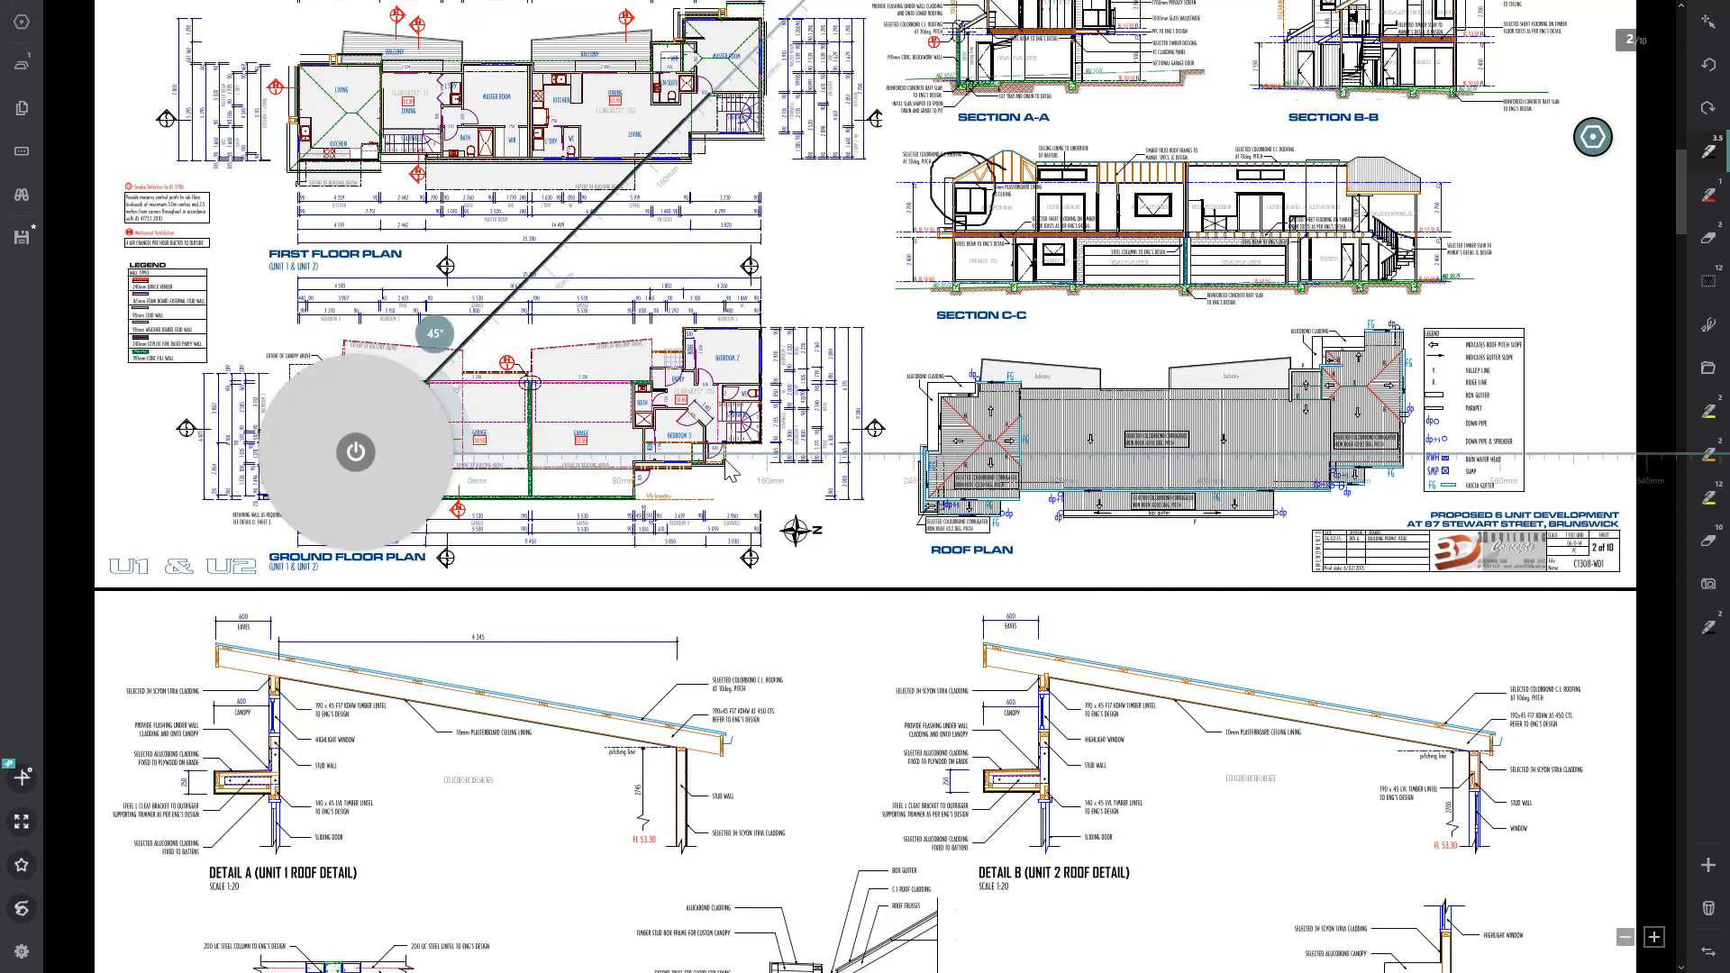
mouse_move(728, 470)
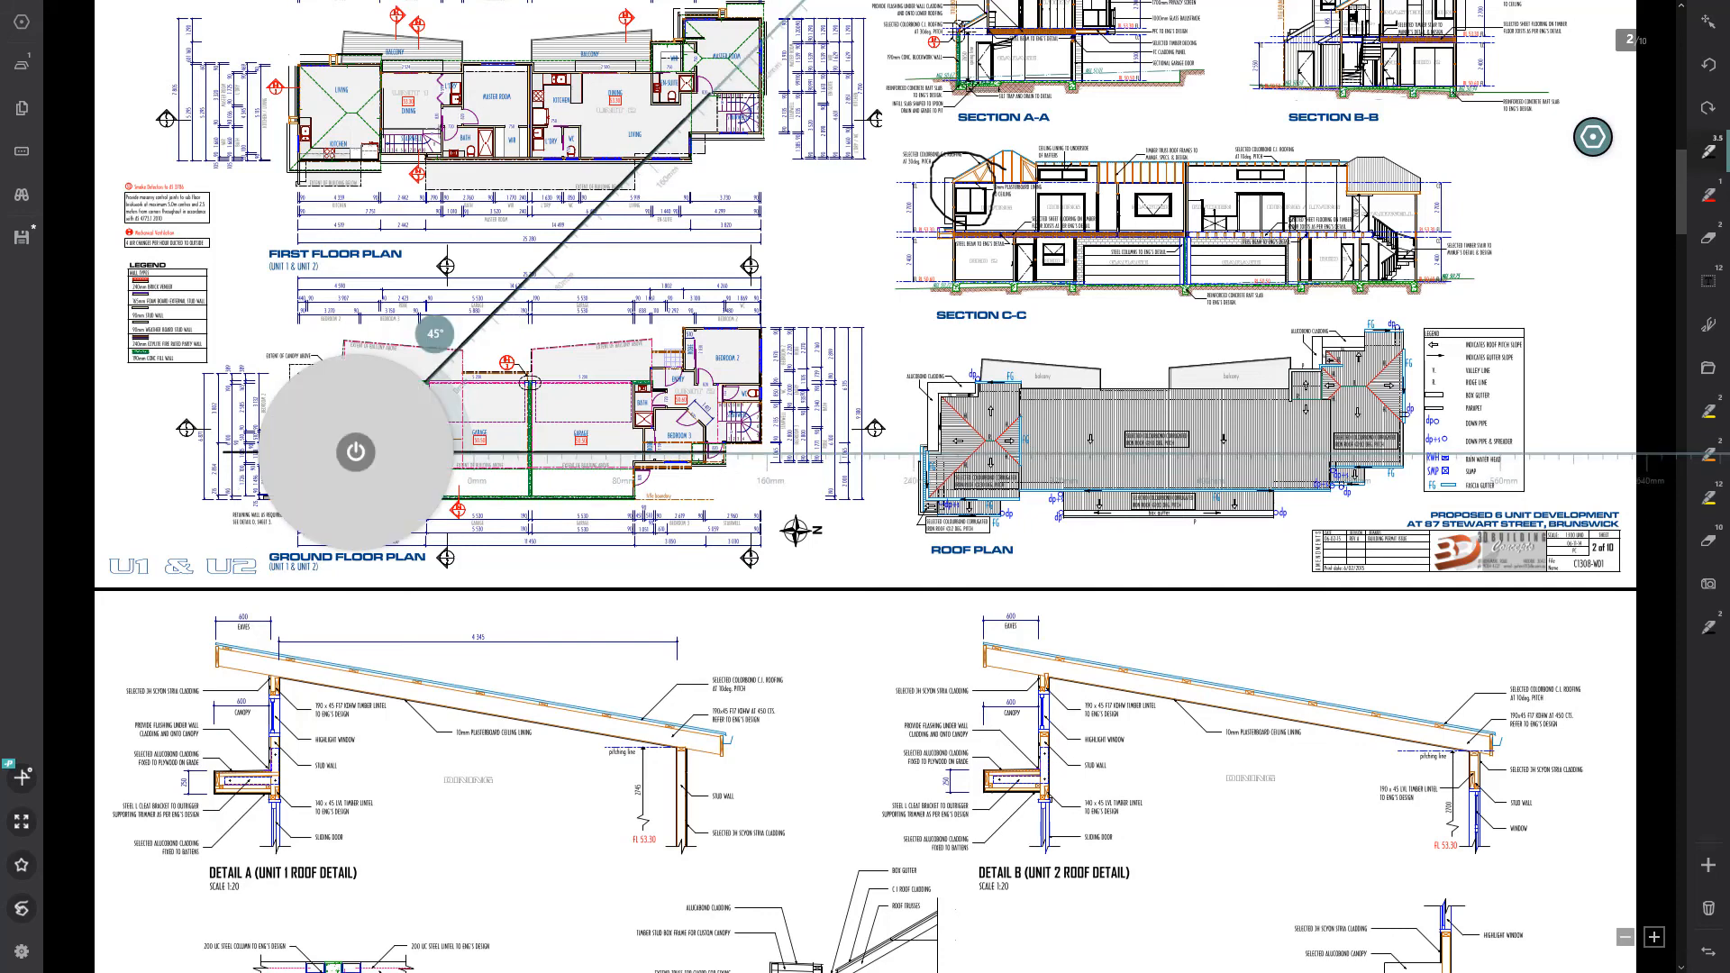
mouse_move(1709, 654)
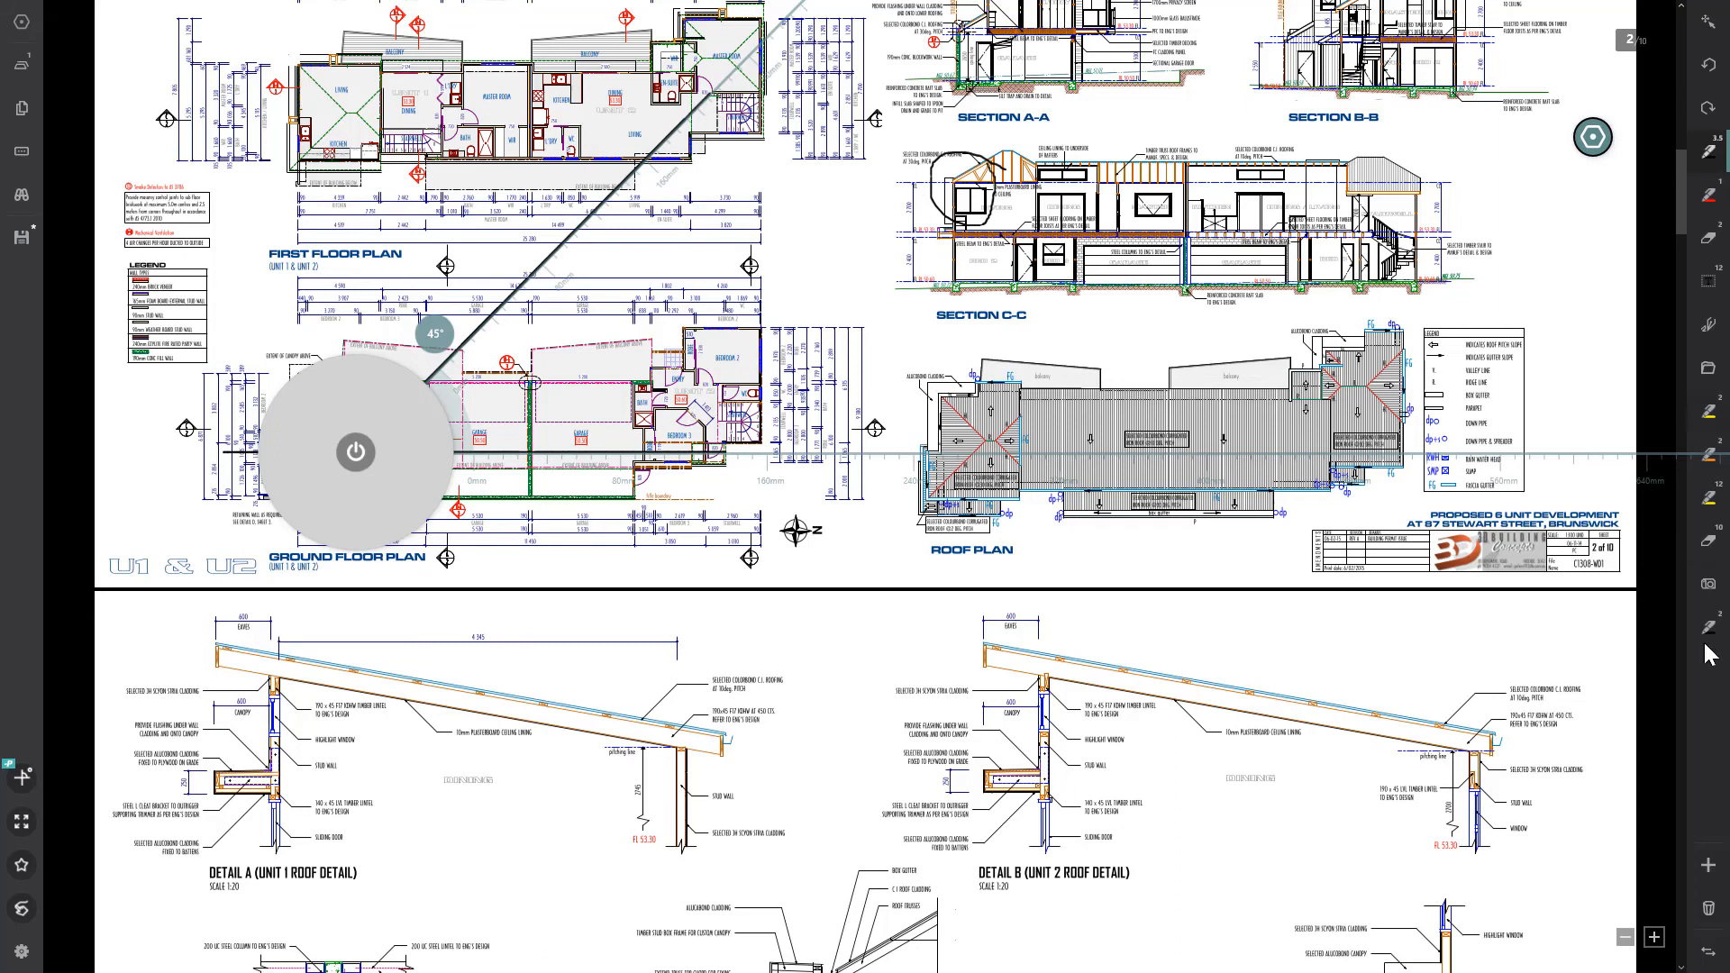